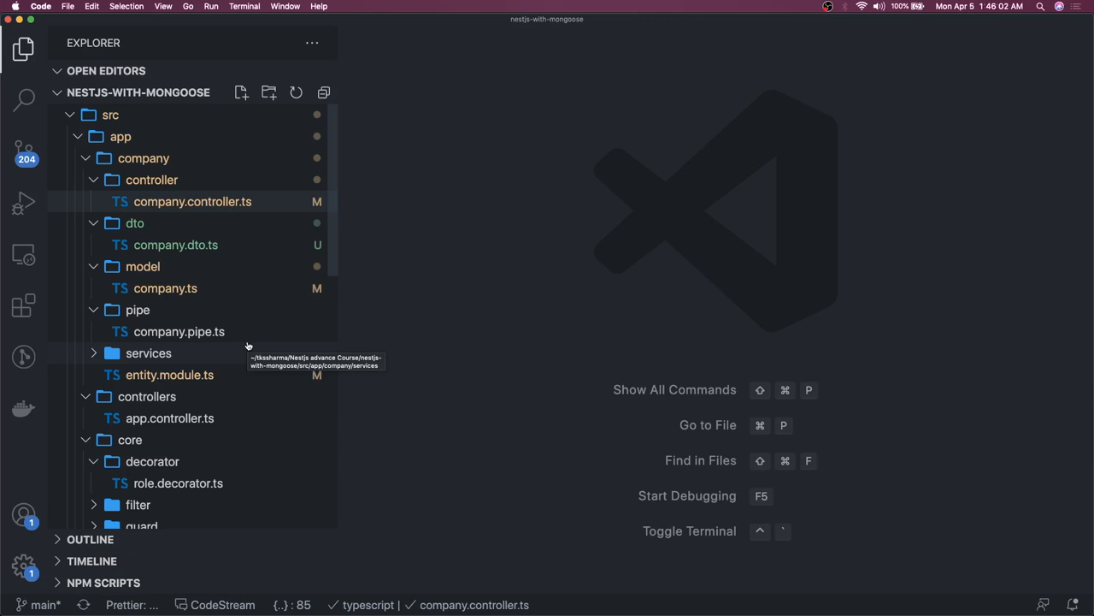
mouse_move(205, 361)
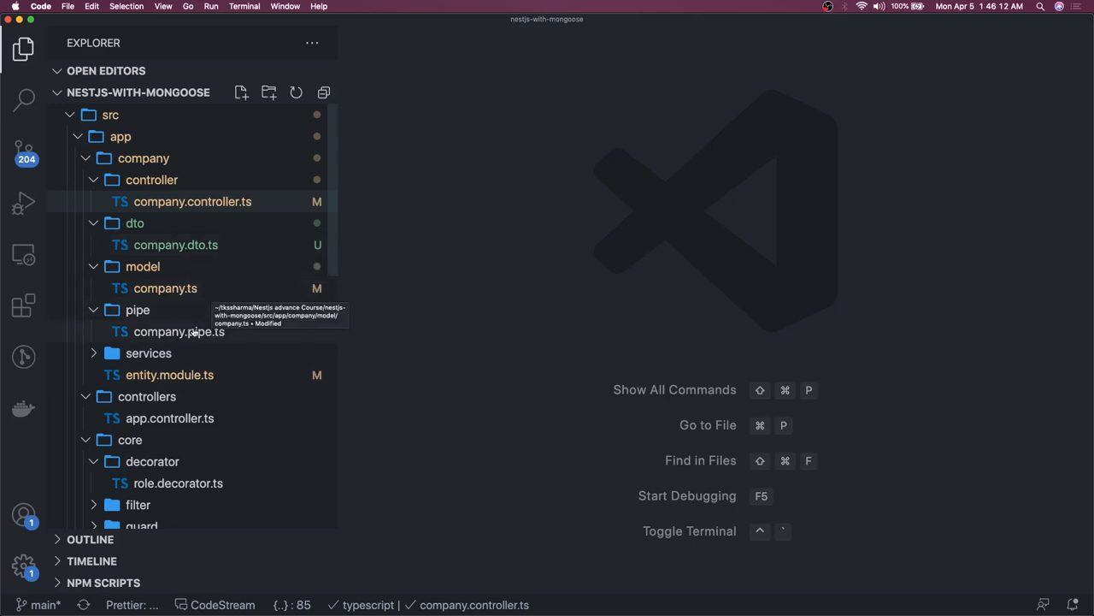
- Scroll through DatabaseModule's Mongo connection options and MongooseModule.forRootAsync setup
scroll("down", 3)
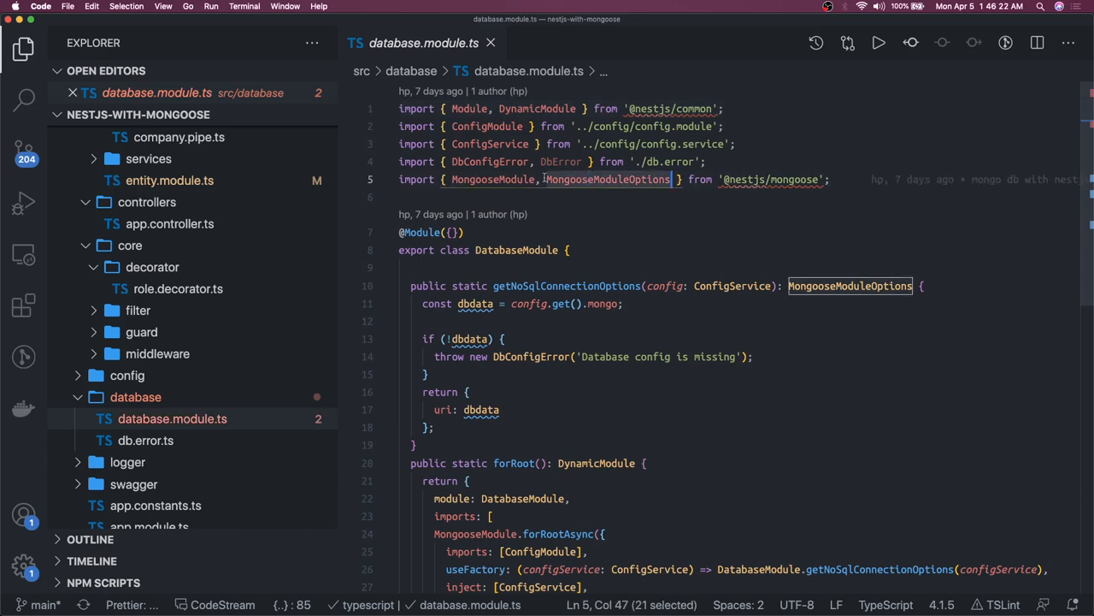
scroll("down", 3)
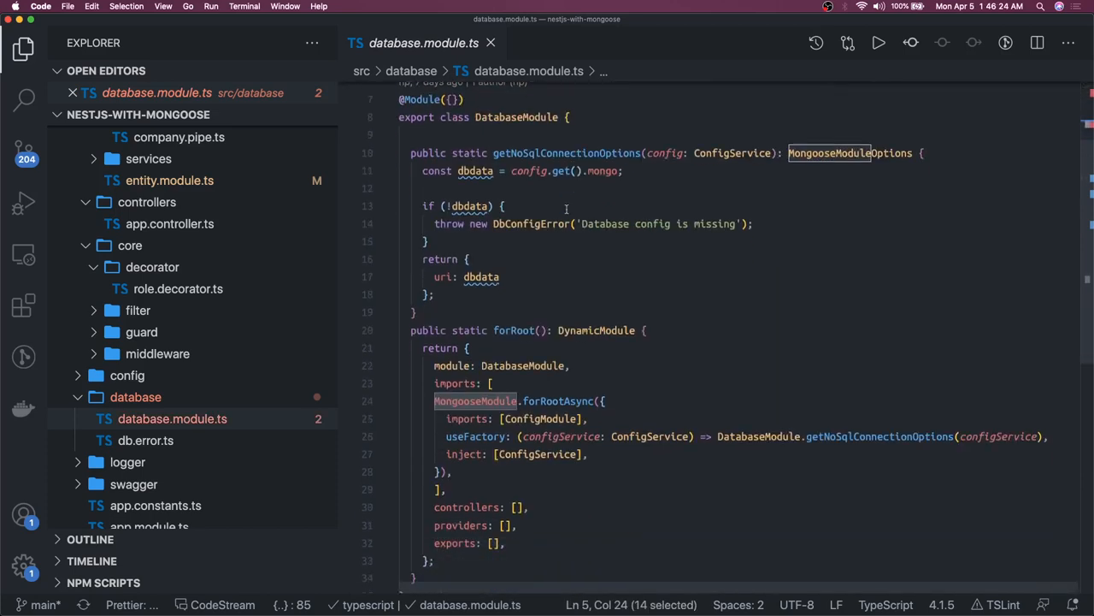
mouse_move(542, 355)
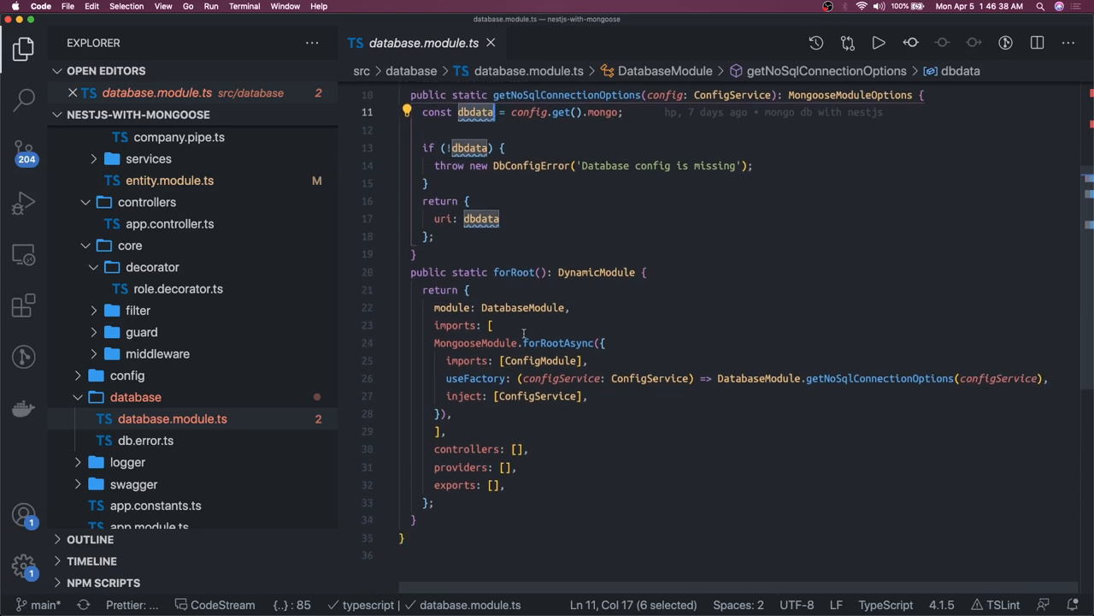
mouse_move(464, 340)
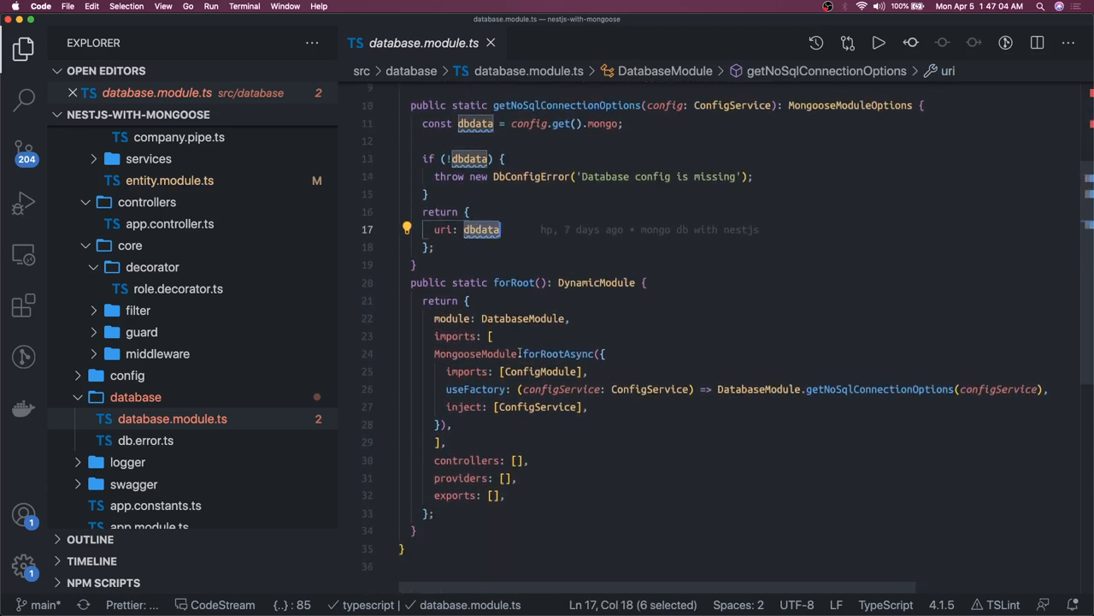
mouse_move(290, 396)
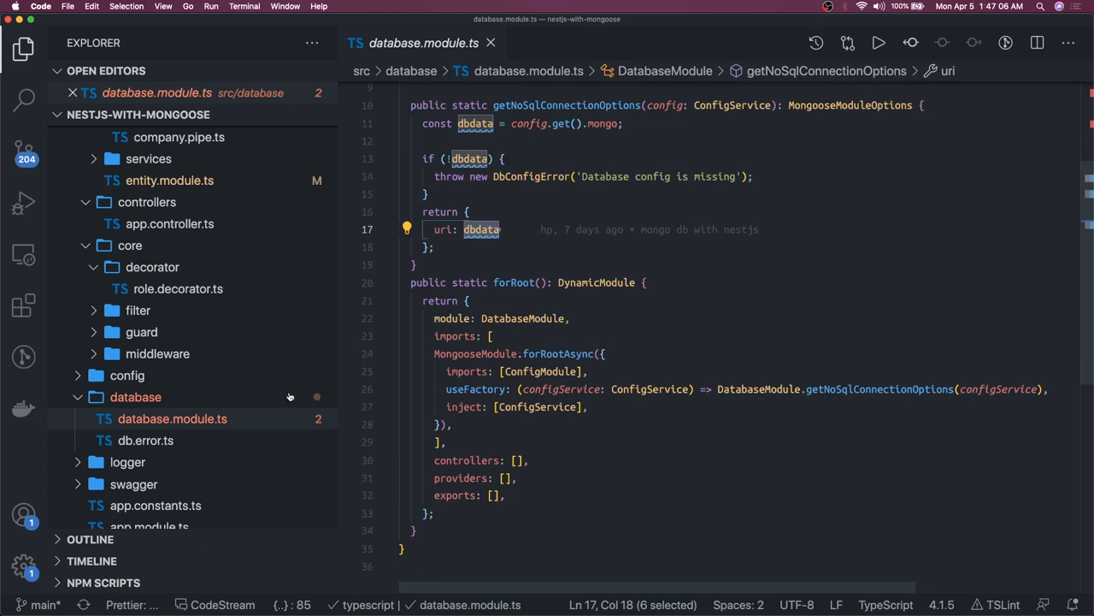
scroll("down", 3)
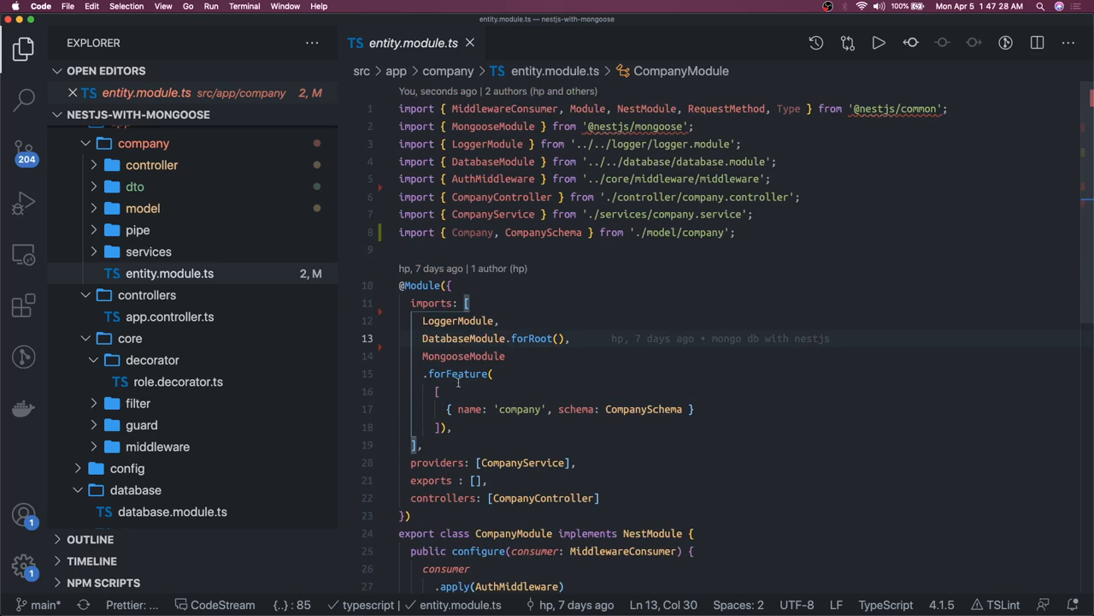
- Highlight the company schema registration in CompanyModule's forFeature block
double_click(460, 374)
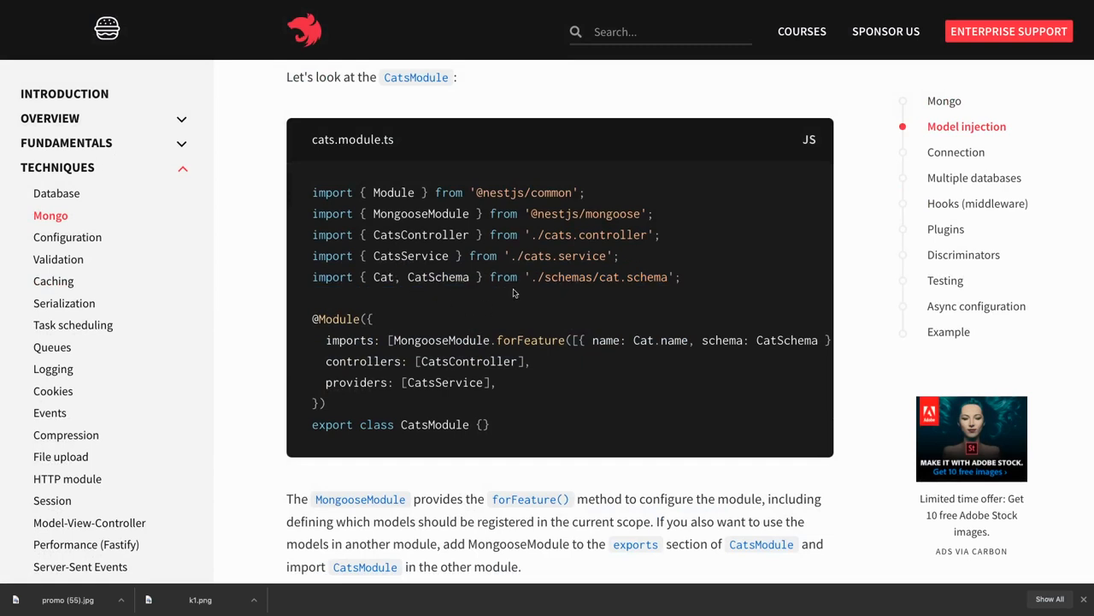
mouse_move(382, 277)
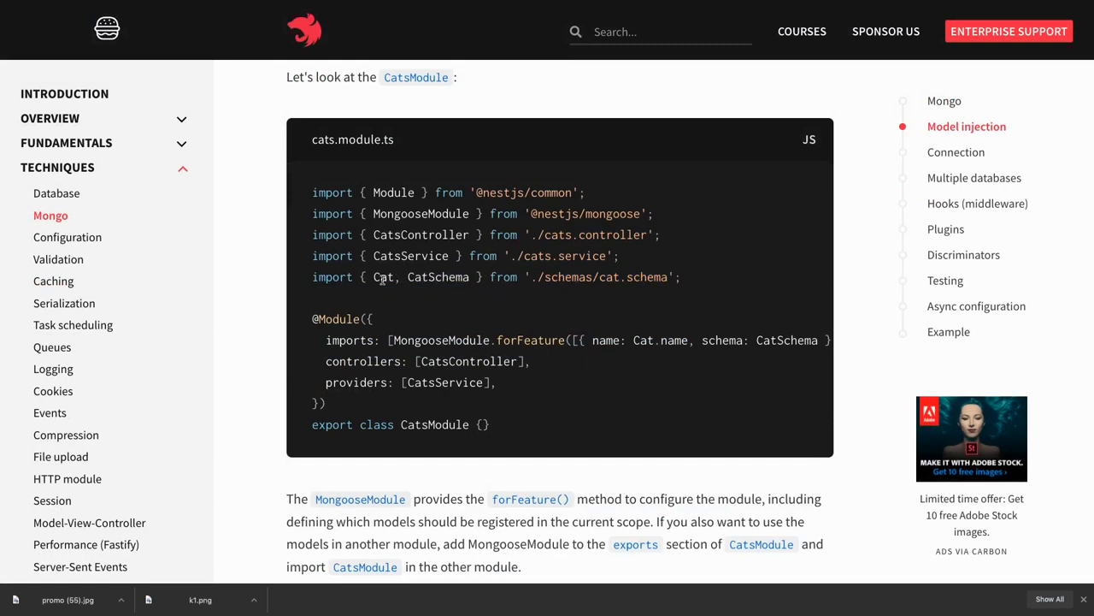
- Highlight Cat in the CatsModule example's schema import
double_click(438, 276)
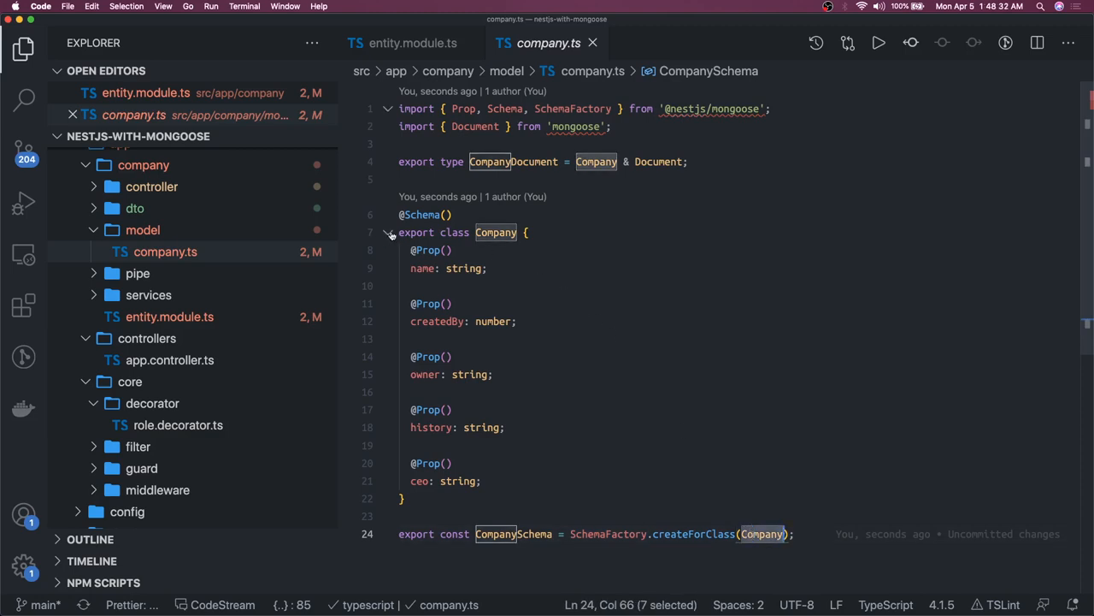
- Collapse and re-expand the Company class body, then clear the word highlights
left_click(388, 231)
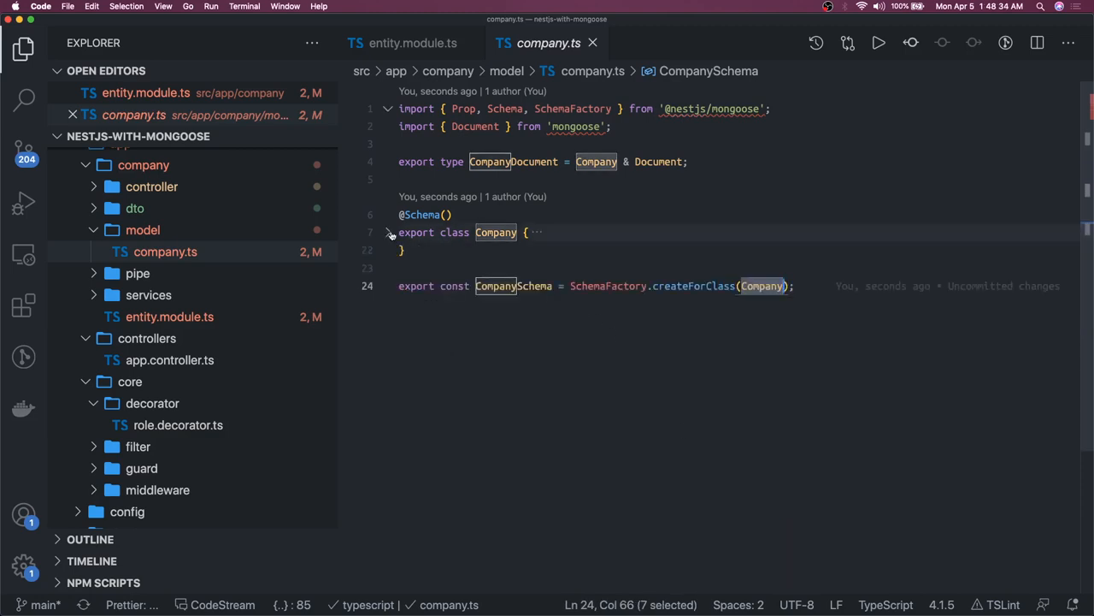
left_click(389, 232)
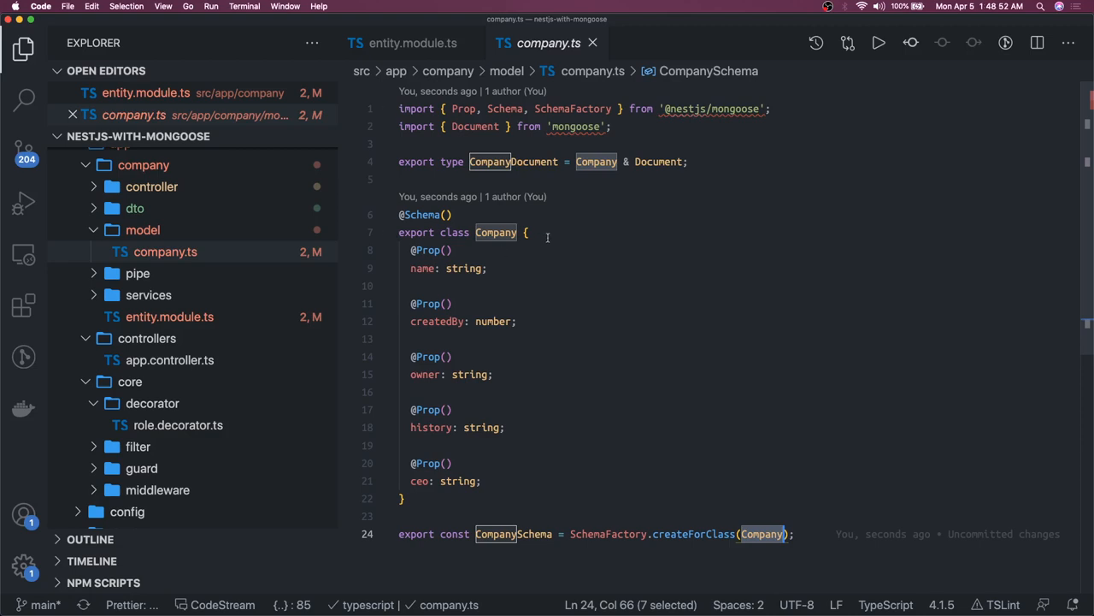
left_click(528, 231)
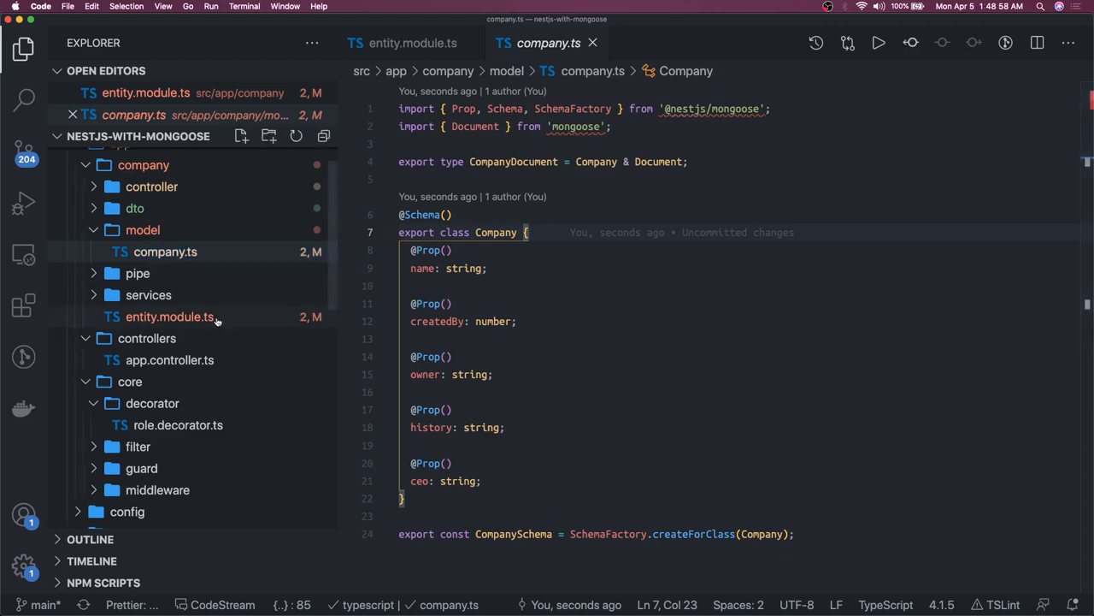
- Return to entity.module.ts and highlight the forFeature call
left_click(169, 317)
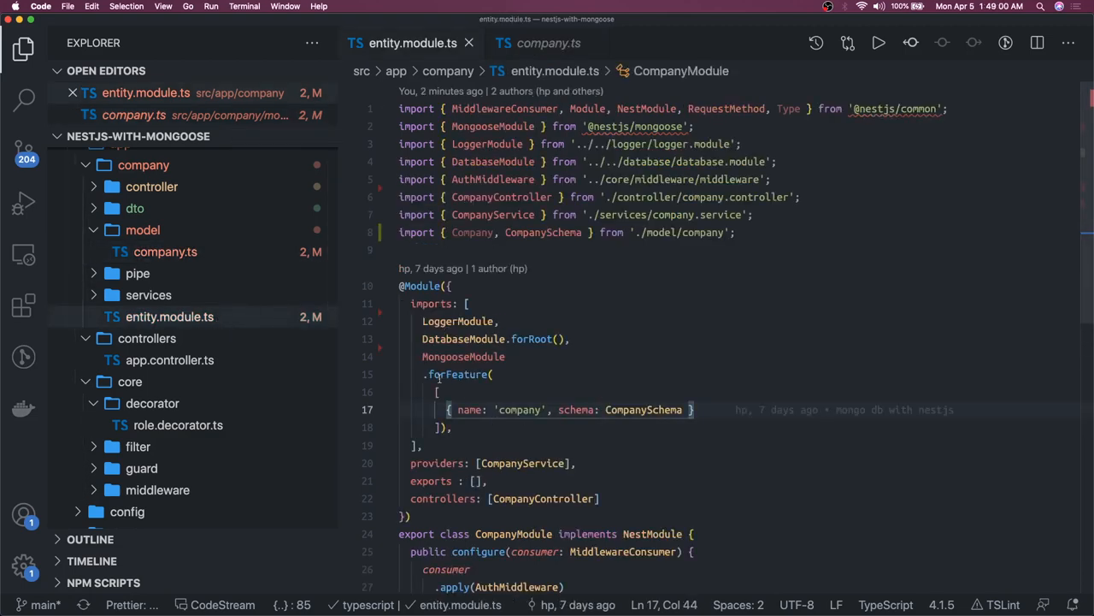
double_click(459, 373)
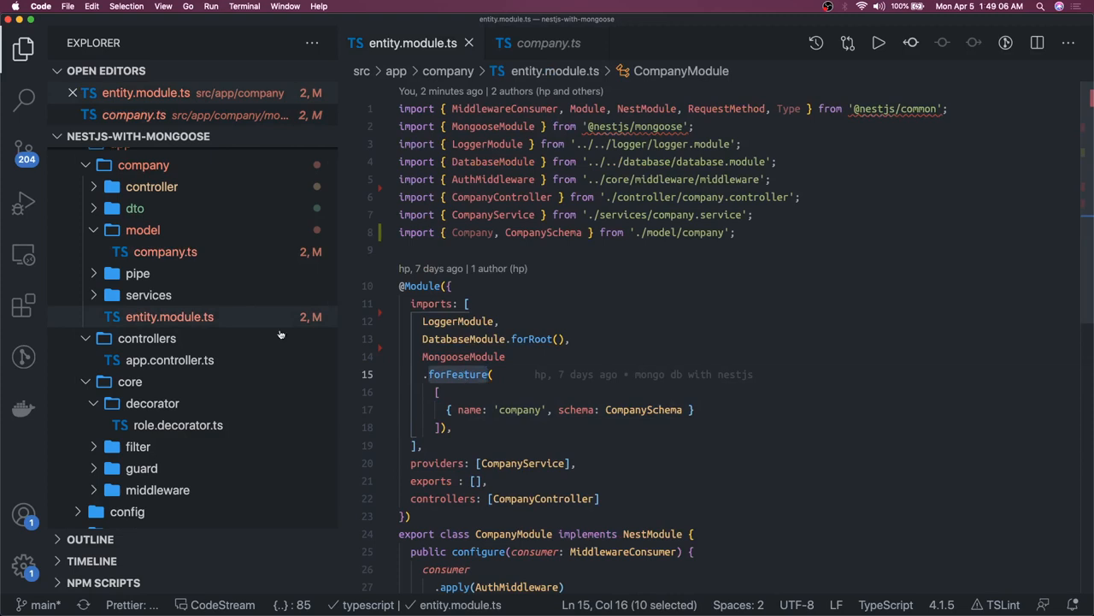
left_click(187, 317)
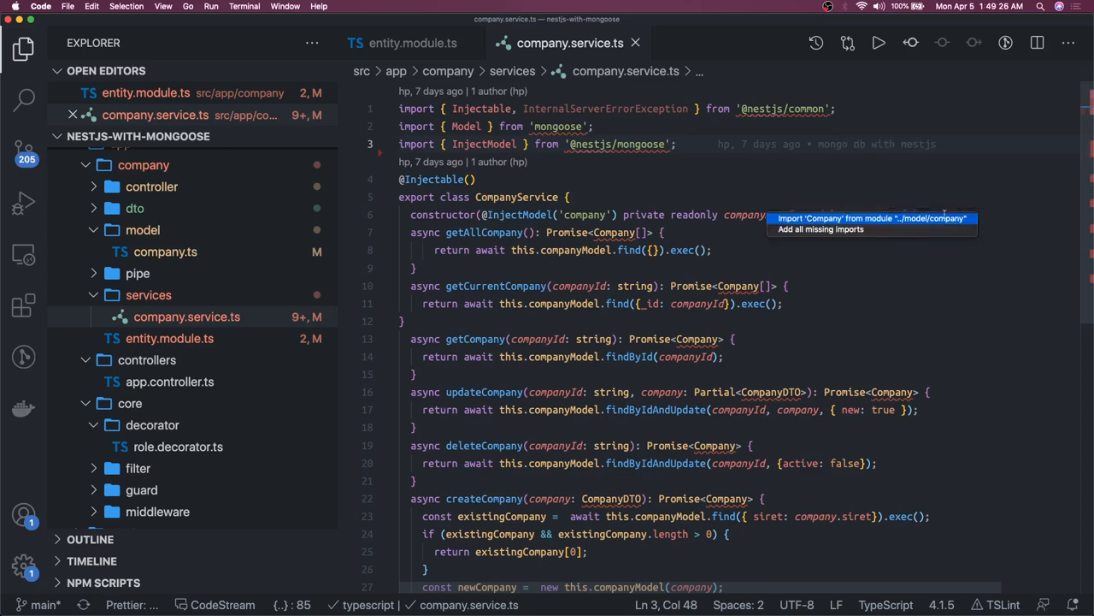
- Add the missing Company import to the service and review the injected companyModel
left_click(872, 218)
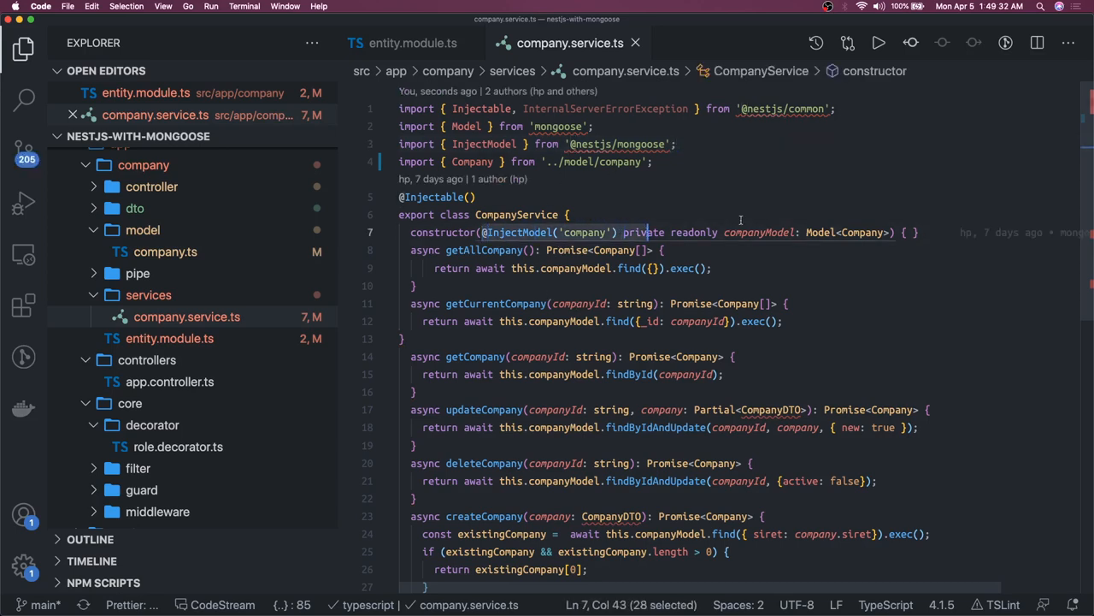
double_click(759, 232)
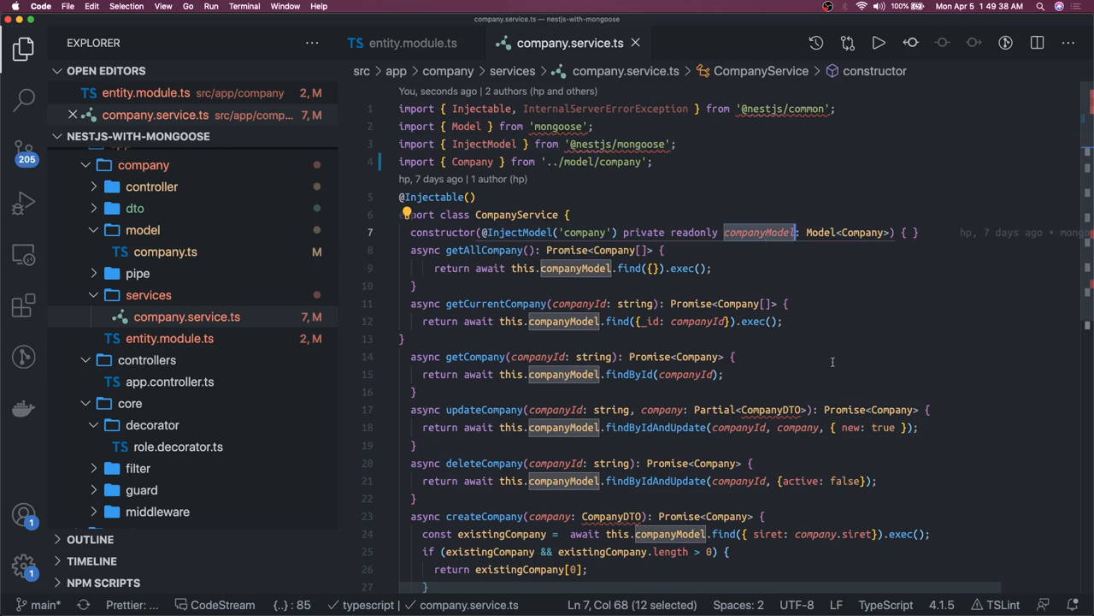
mouse_move(765, 410)
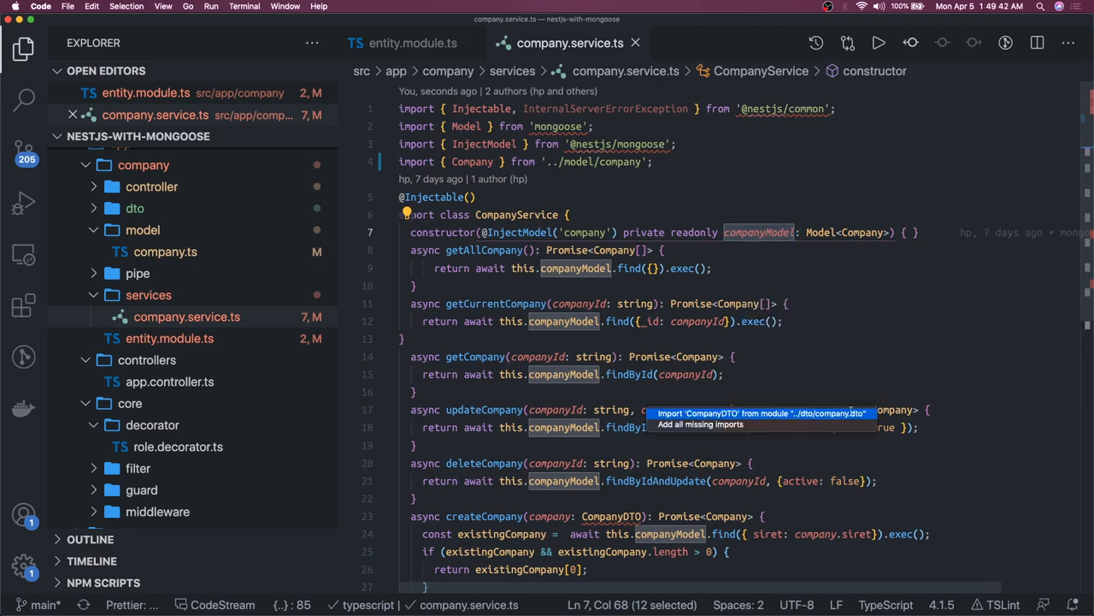
left_click(760, 413)
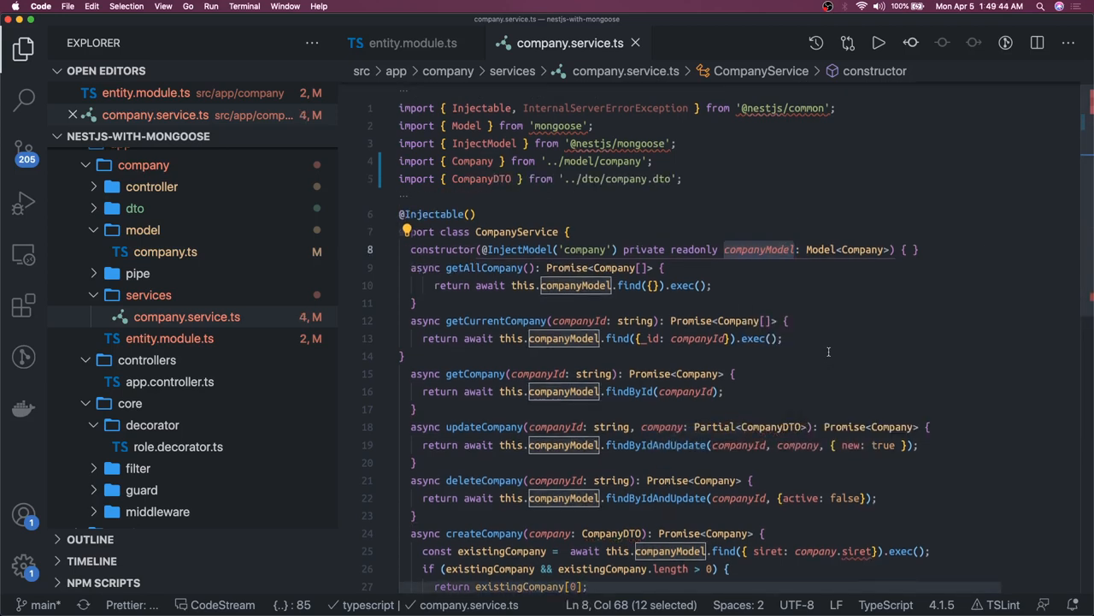
scroll("down", 3)
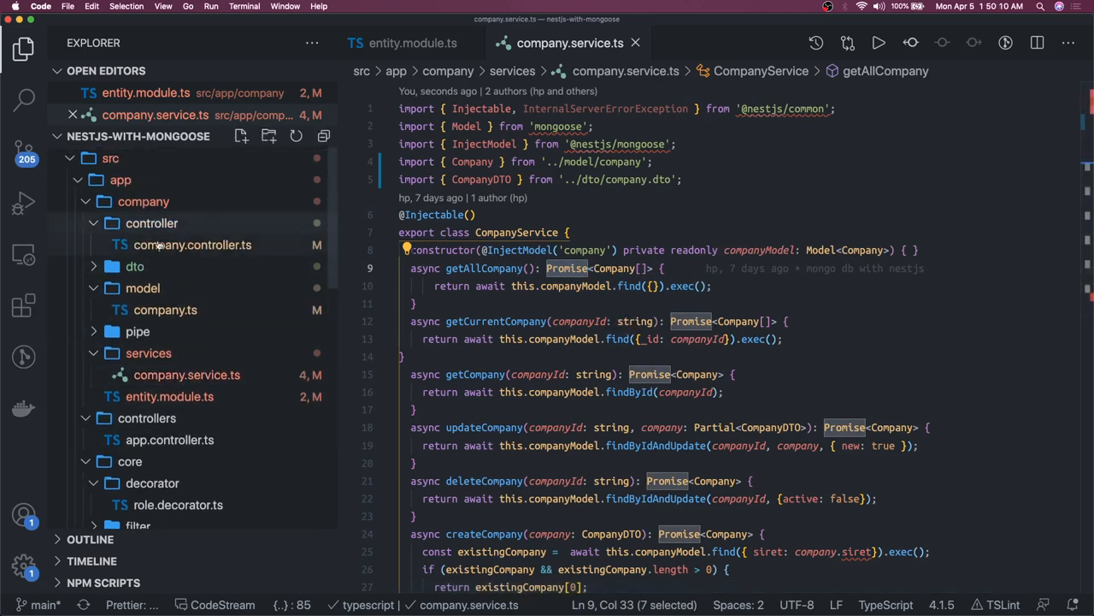
- Review company.controller.ts endpoints, highlighting the JSON response returned by getCompanies
left_click(193, 245)
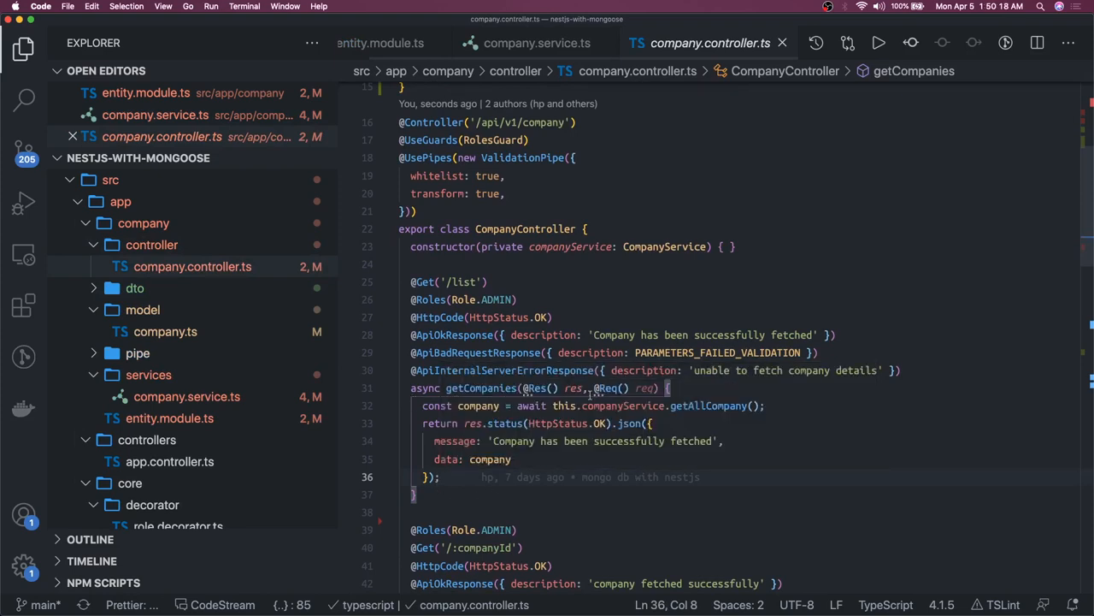
double_click(622, 405)
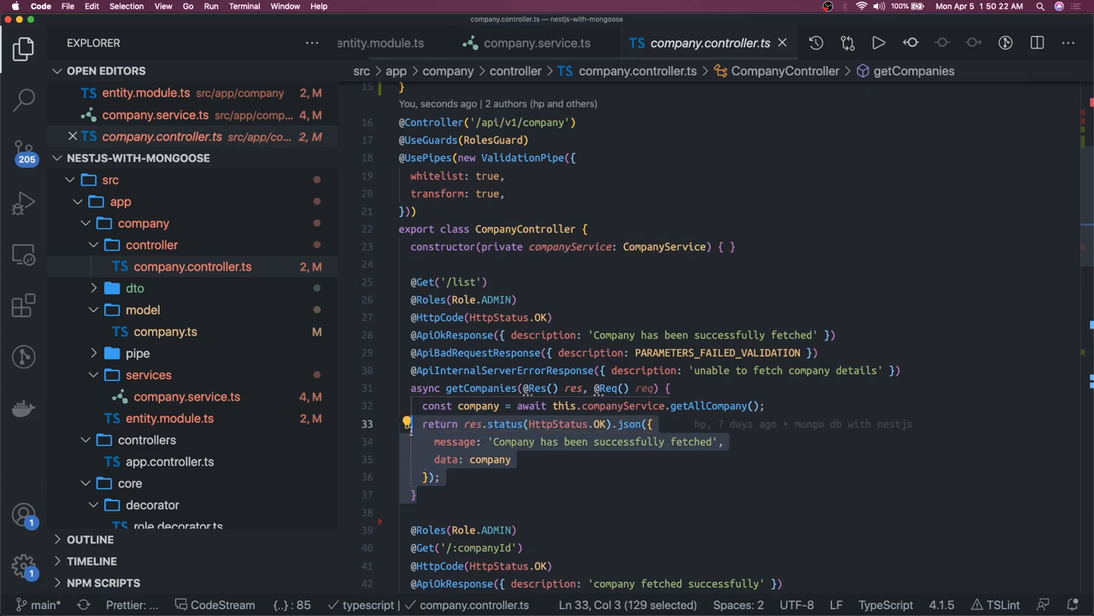
mouse_move(508, 473)
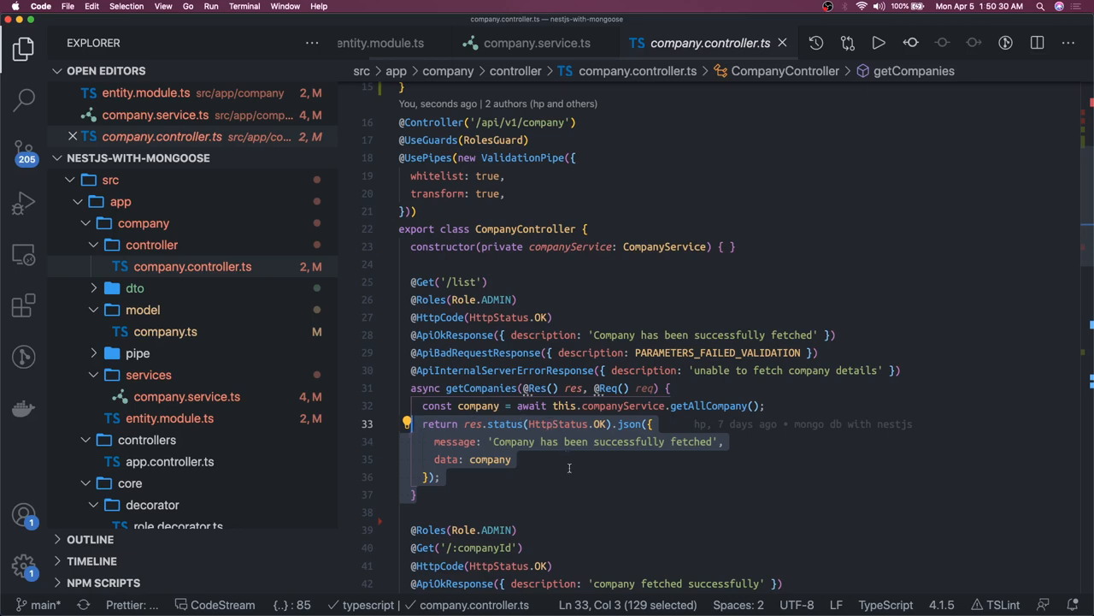
scroll("down", 3)
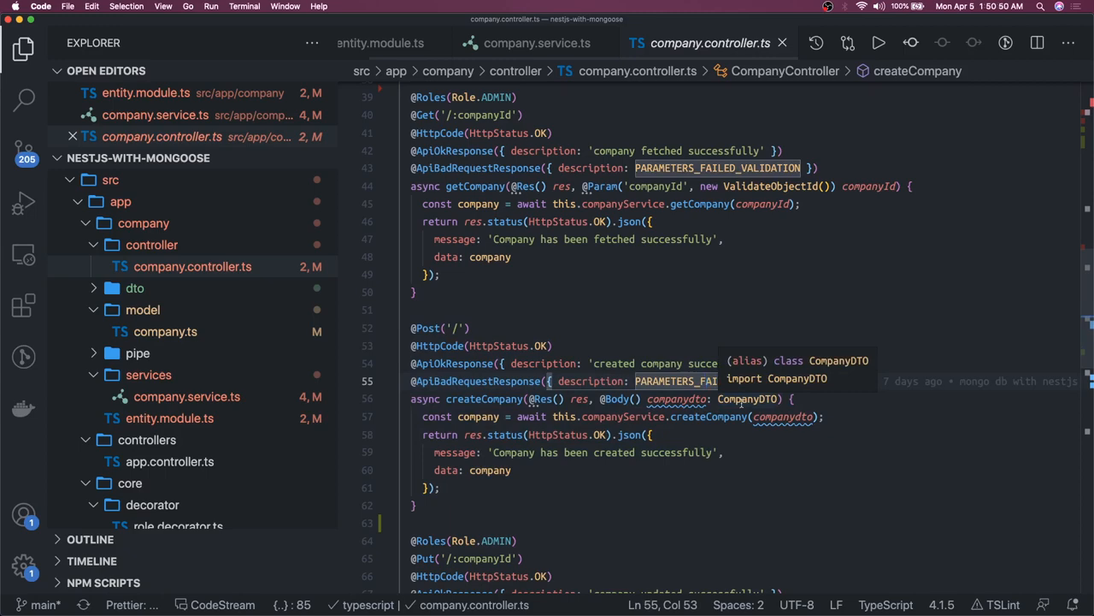
scroll("down", 3)
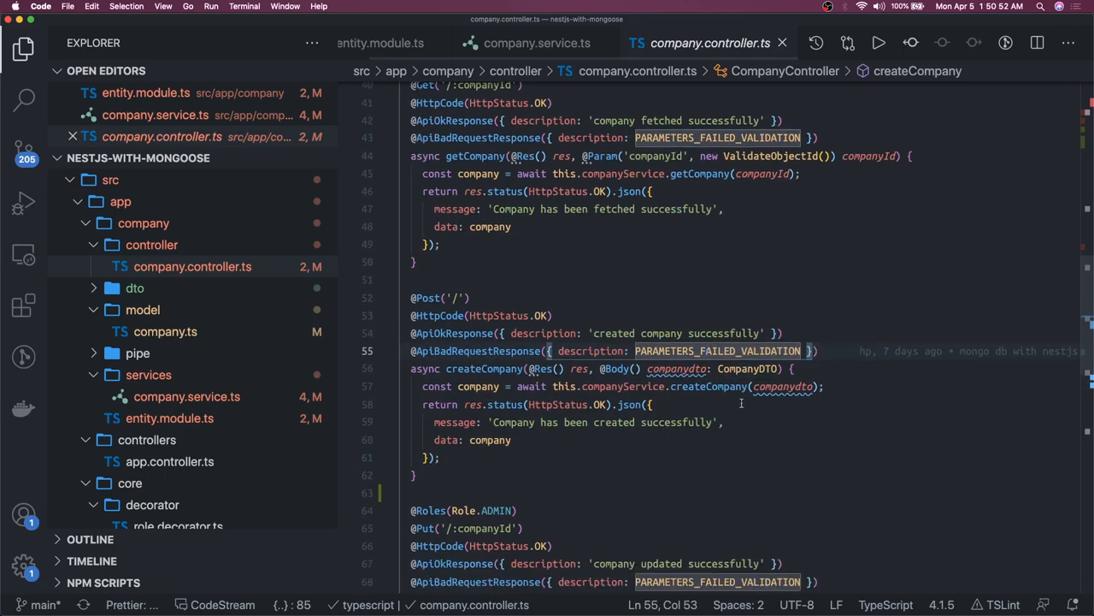
scroll("down", 3)
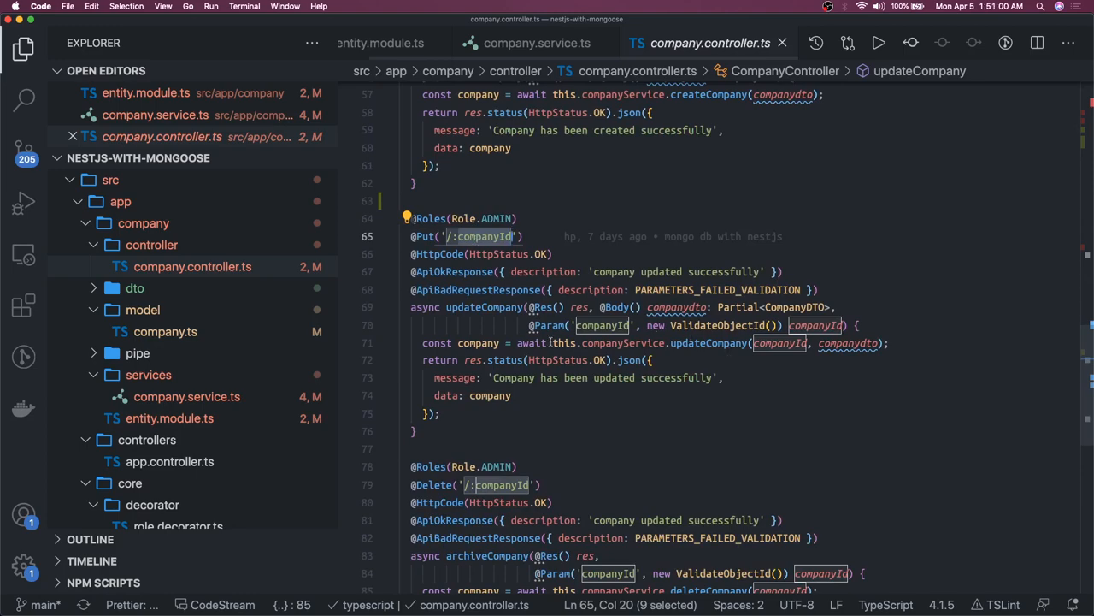
mouse_move(718, 325)
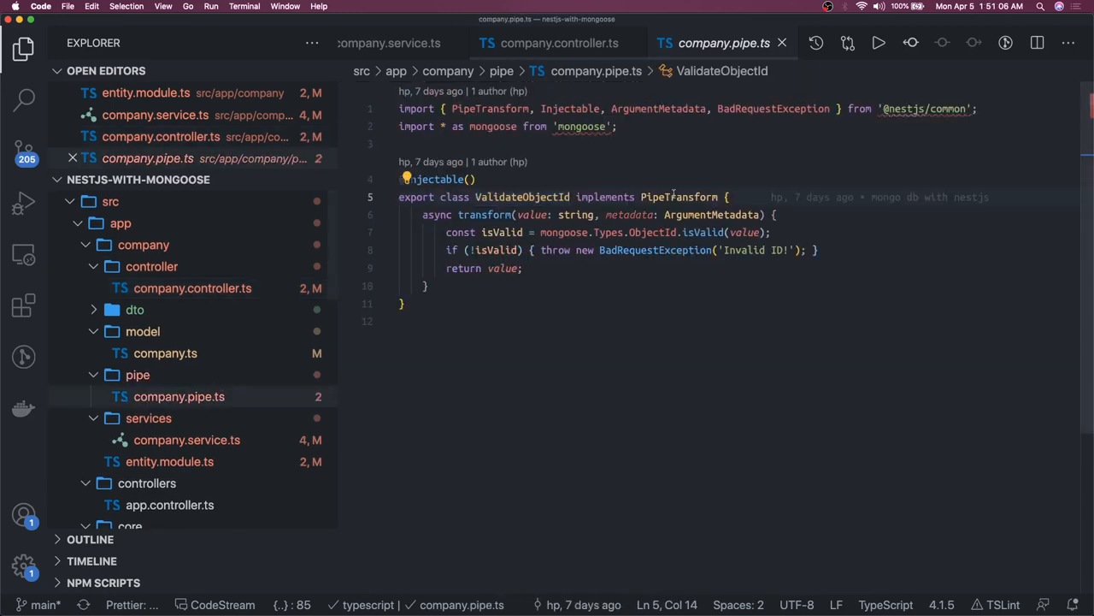
- Highlight the PipeTransform interface name in the ValidateObjectId pipe
double_click(679, 197)
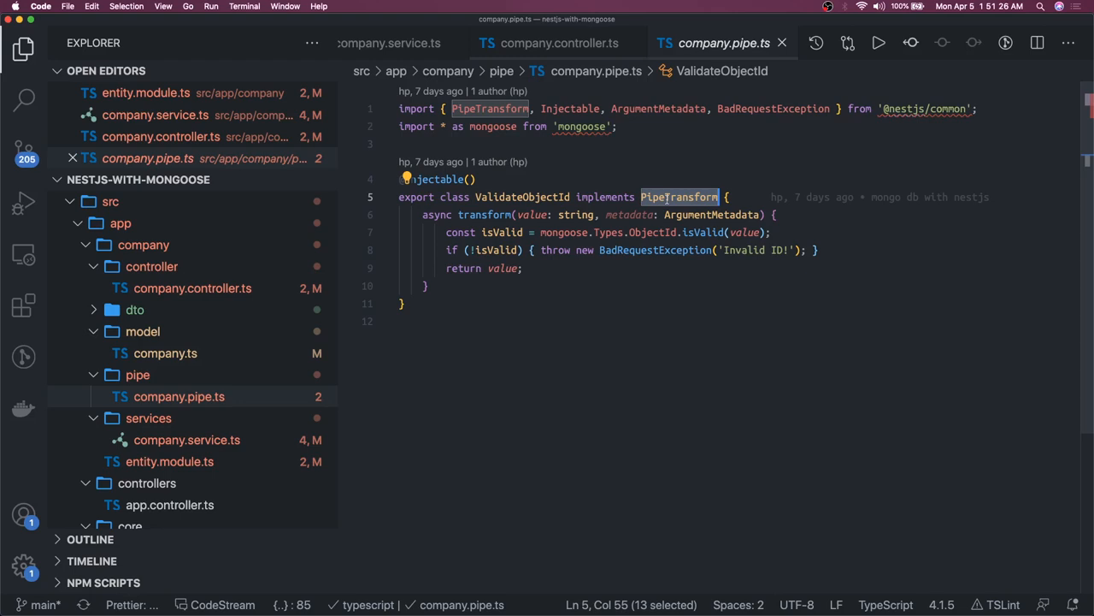
mouse_move(519, 381)
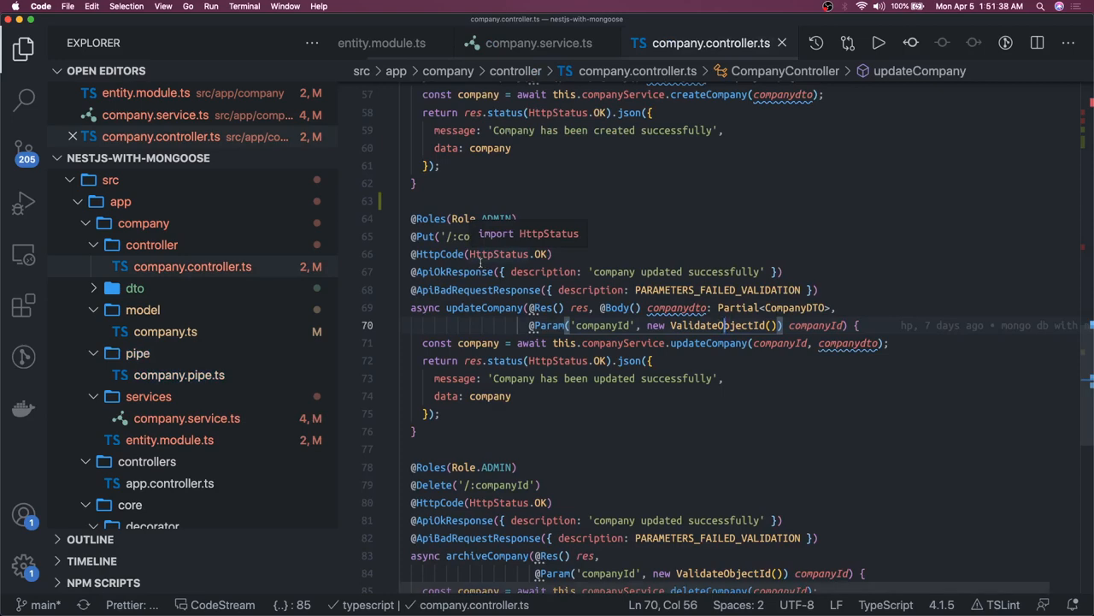
- Close all open editors, leaving only the project tree
scroll("down", 3)
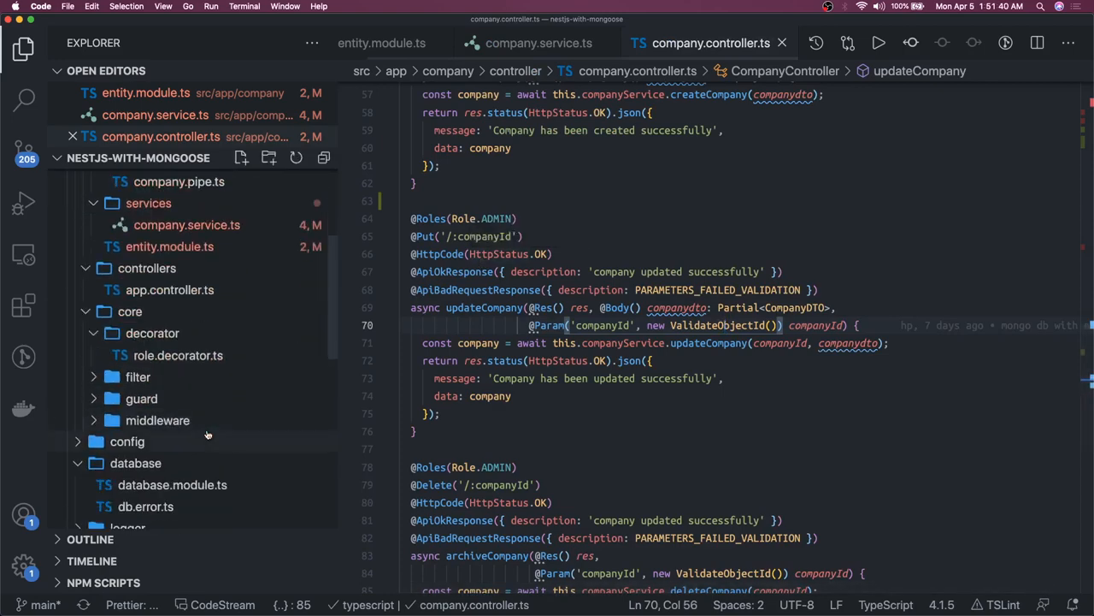
scroll("down", 3)
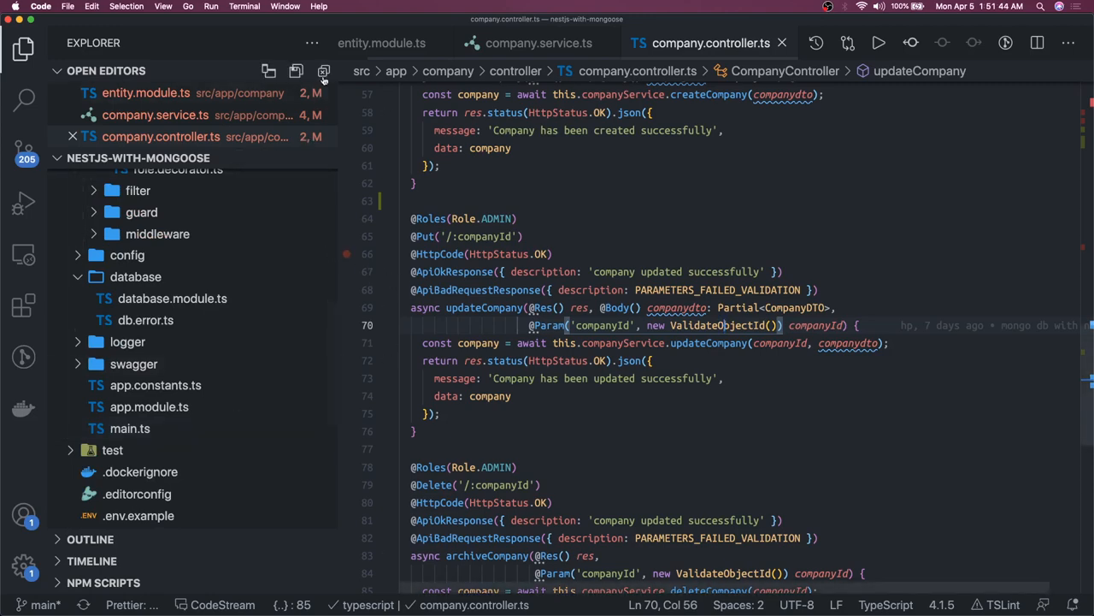
left_click(781, 43)
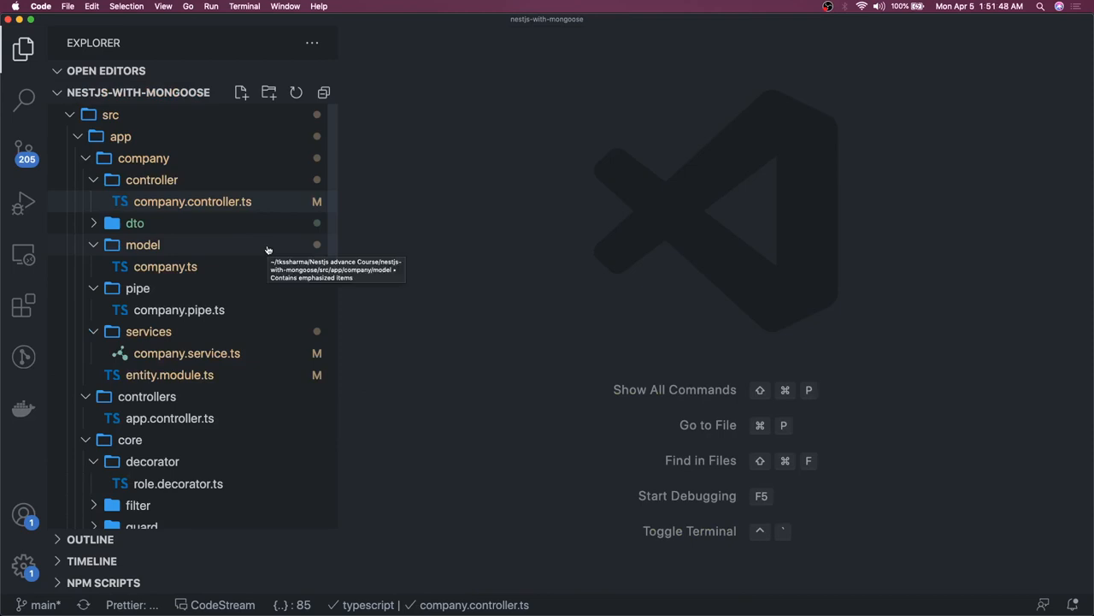
mouse_move(258, 335)
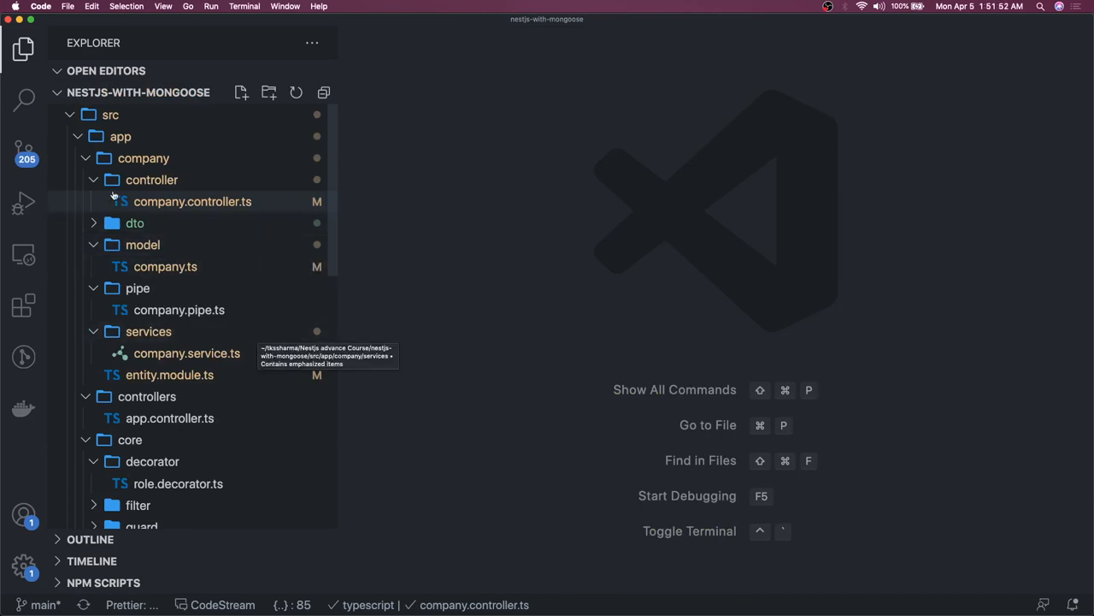
- Scroll the Explorer down to docker-compose.yml
scroll("down", 3)
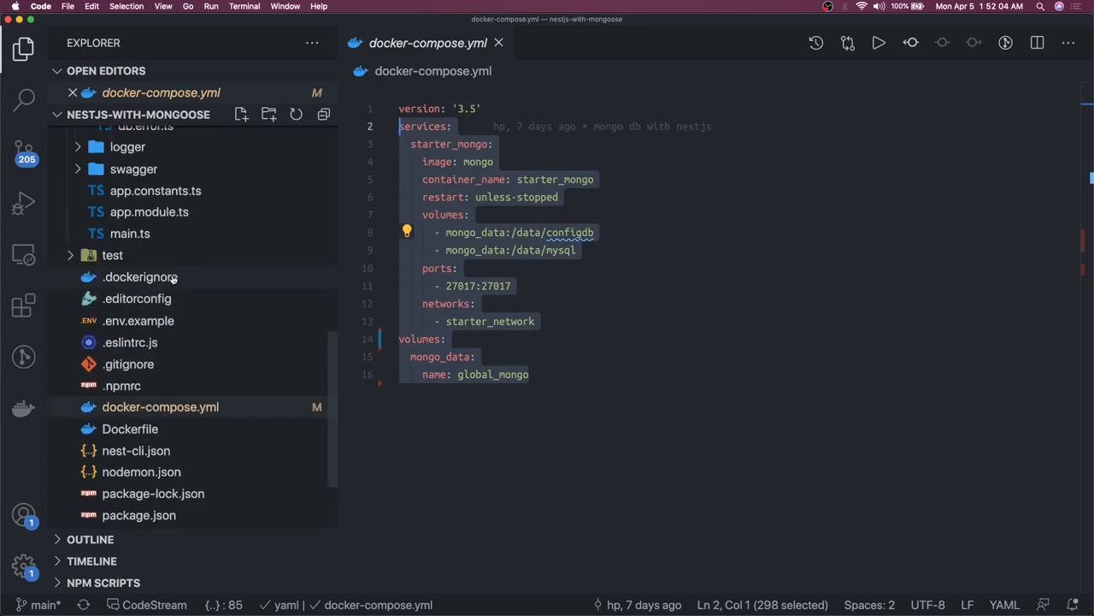
scroll("down", 3)
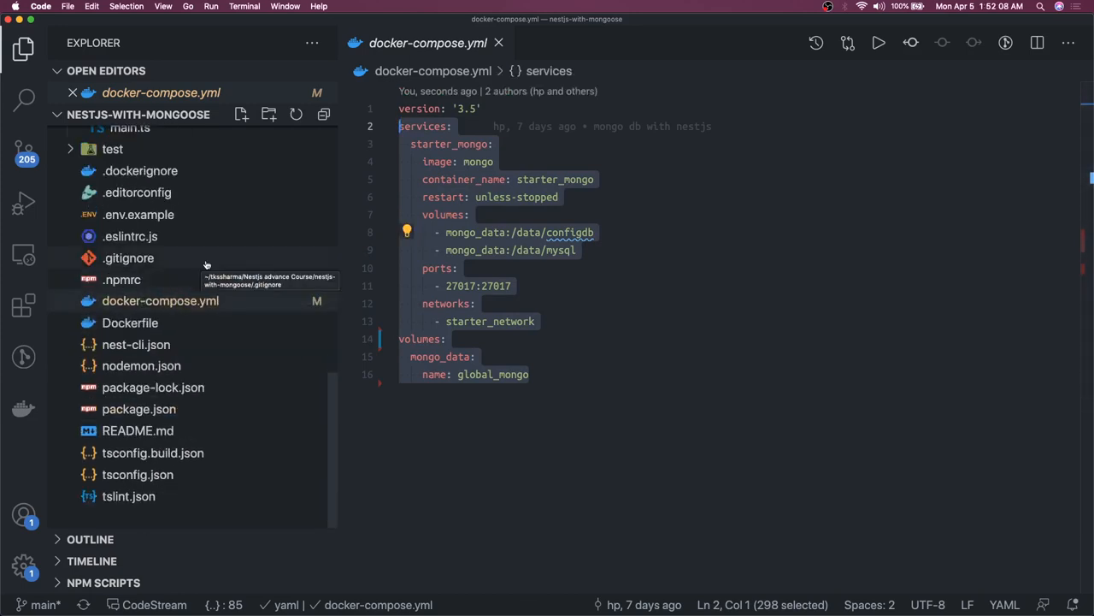
mouse_move(189, 355)
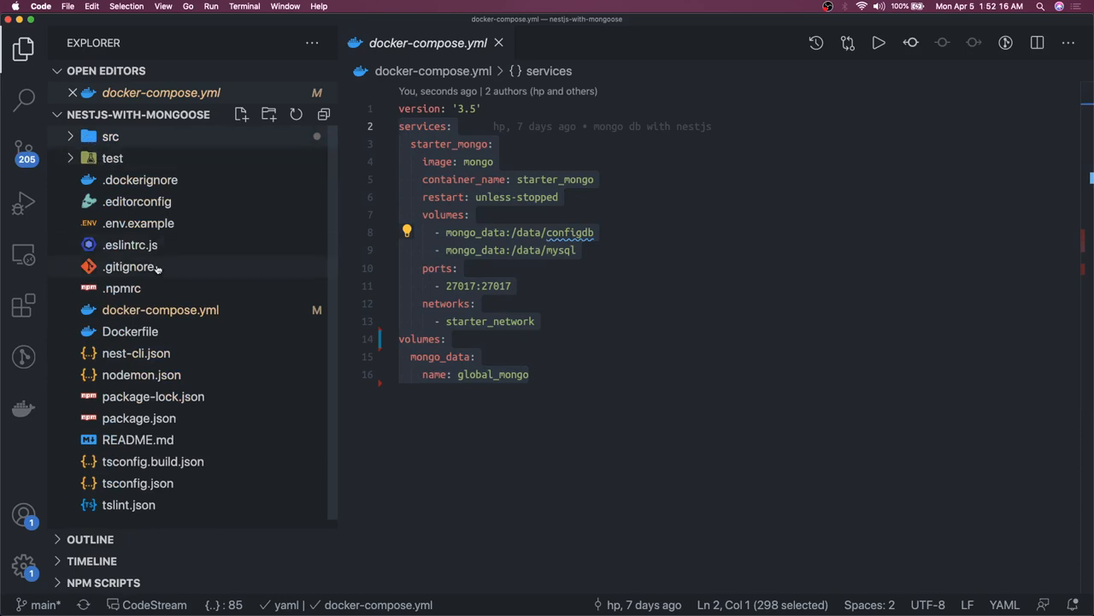
- Open .env.example to view its ENV, PORT, LOGLEVEL and MONGO connection settings
left_click(139, 223)
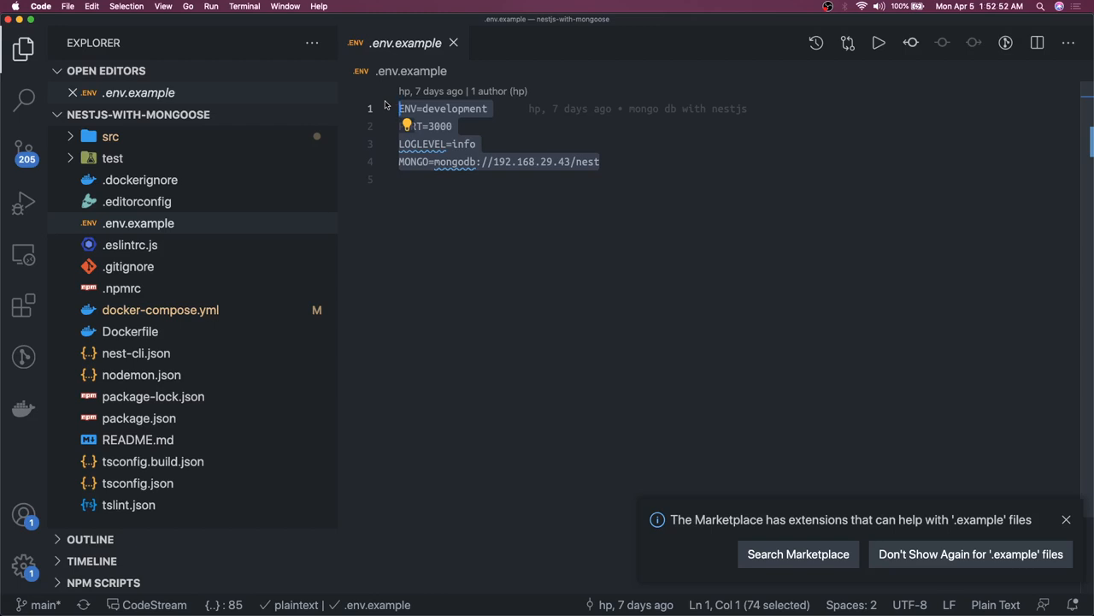
mouse_move(1058, 504)
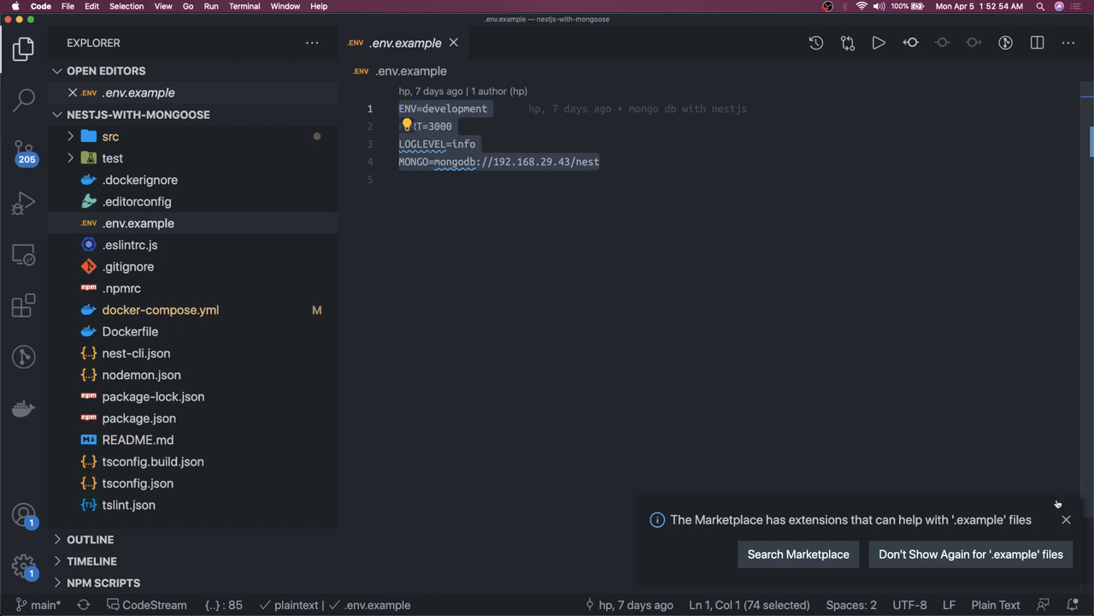